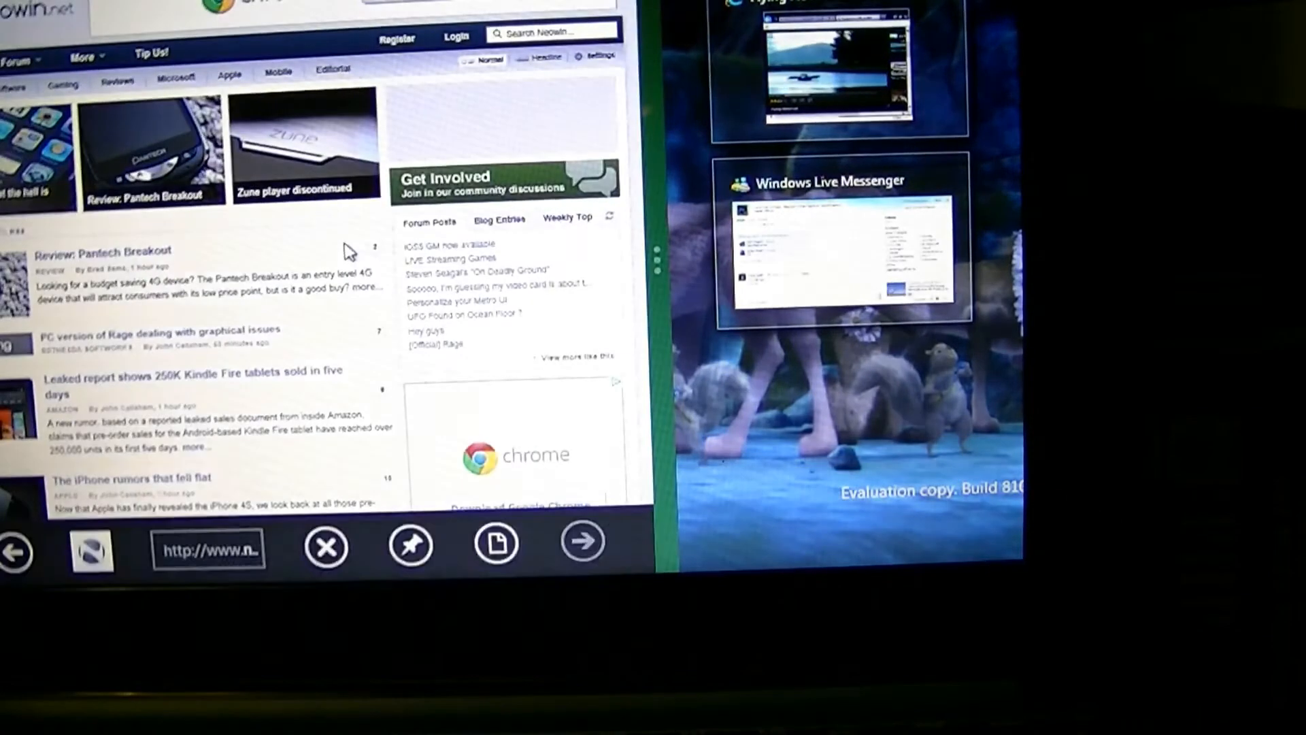
- Scroll through the Neowin page in Metro Internet Explorer before leaving it for a new address
click(325, 546)
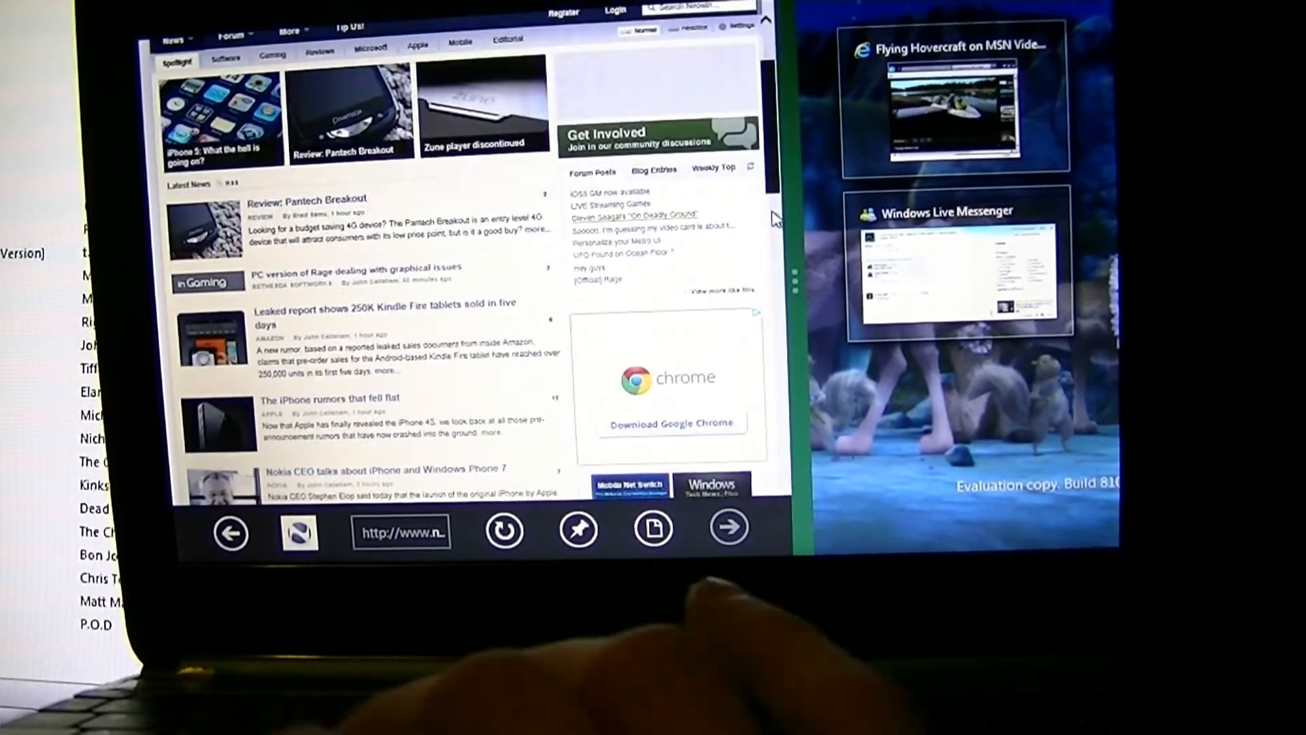
scroll(down, 3)
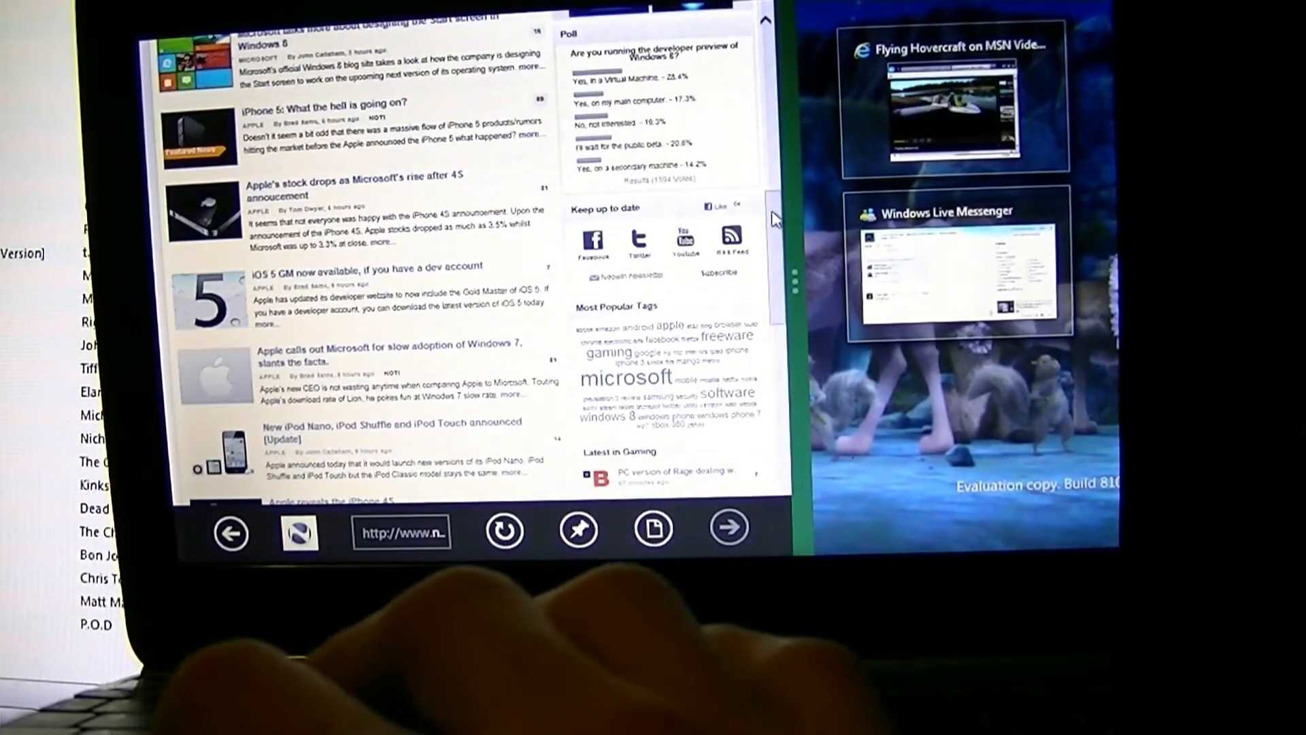
scroll(down, 3)
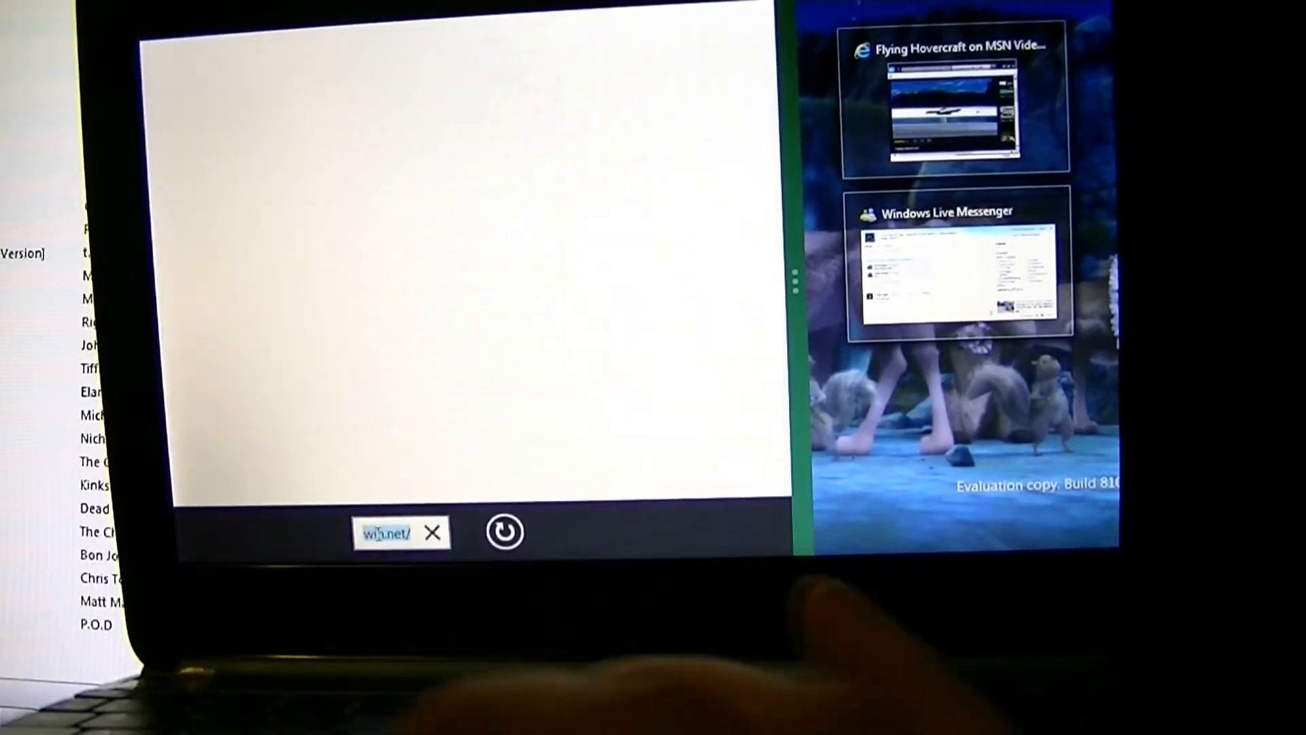
click(385, 533)
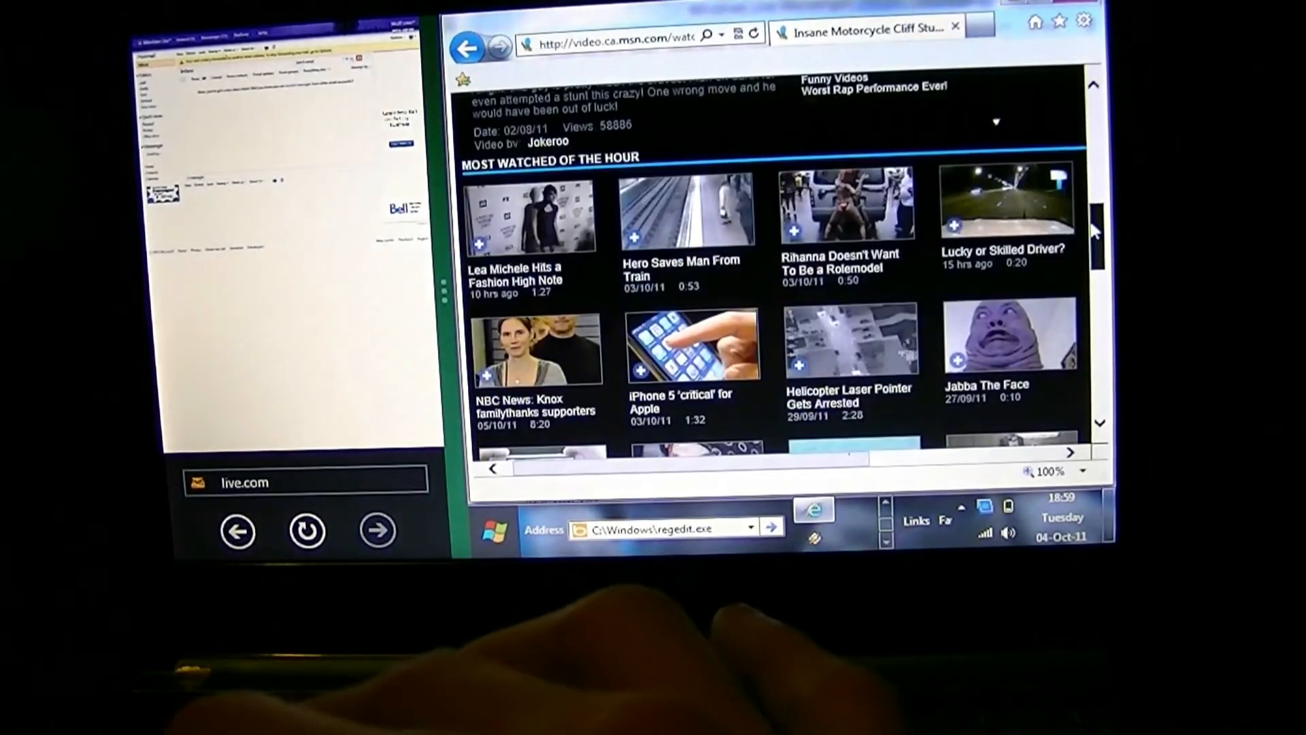
- Scroll the MSN Video page to the player and play the motorcycle cliff-climbing video
scroll(down, 3)
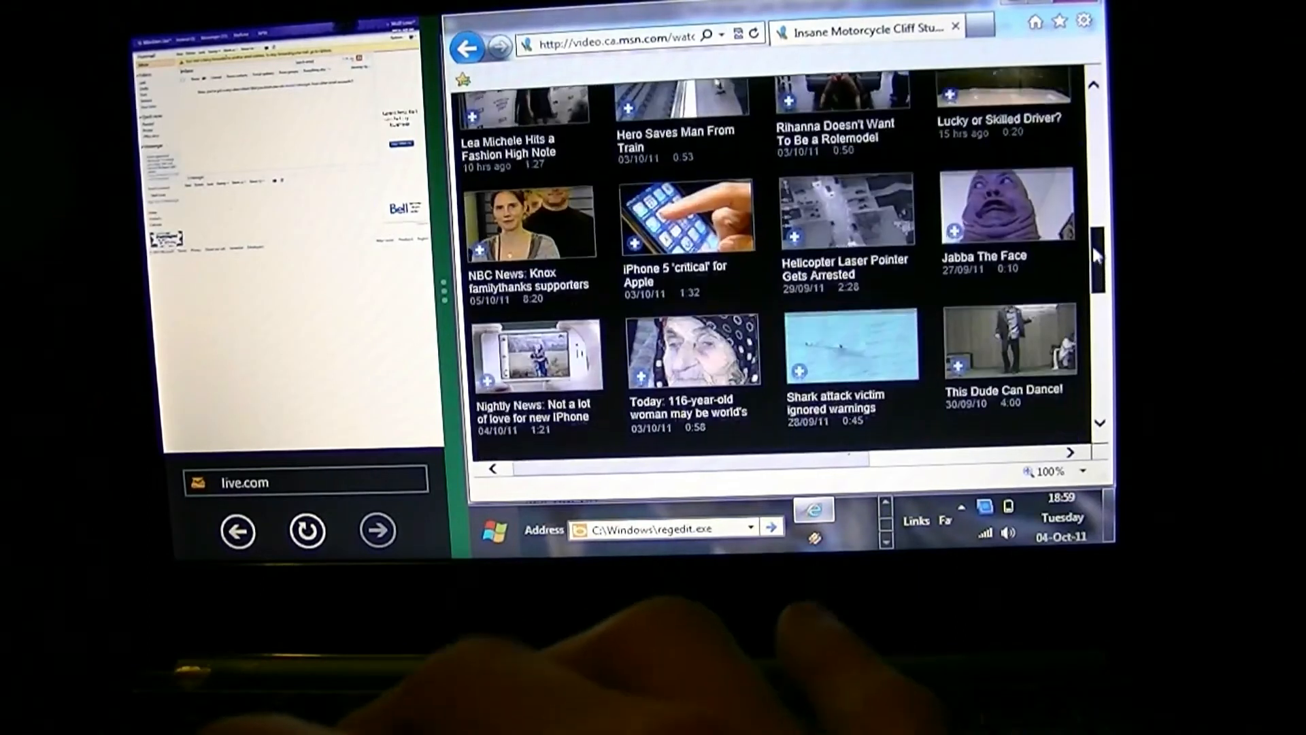
scroll(down, 3)
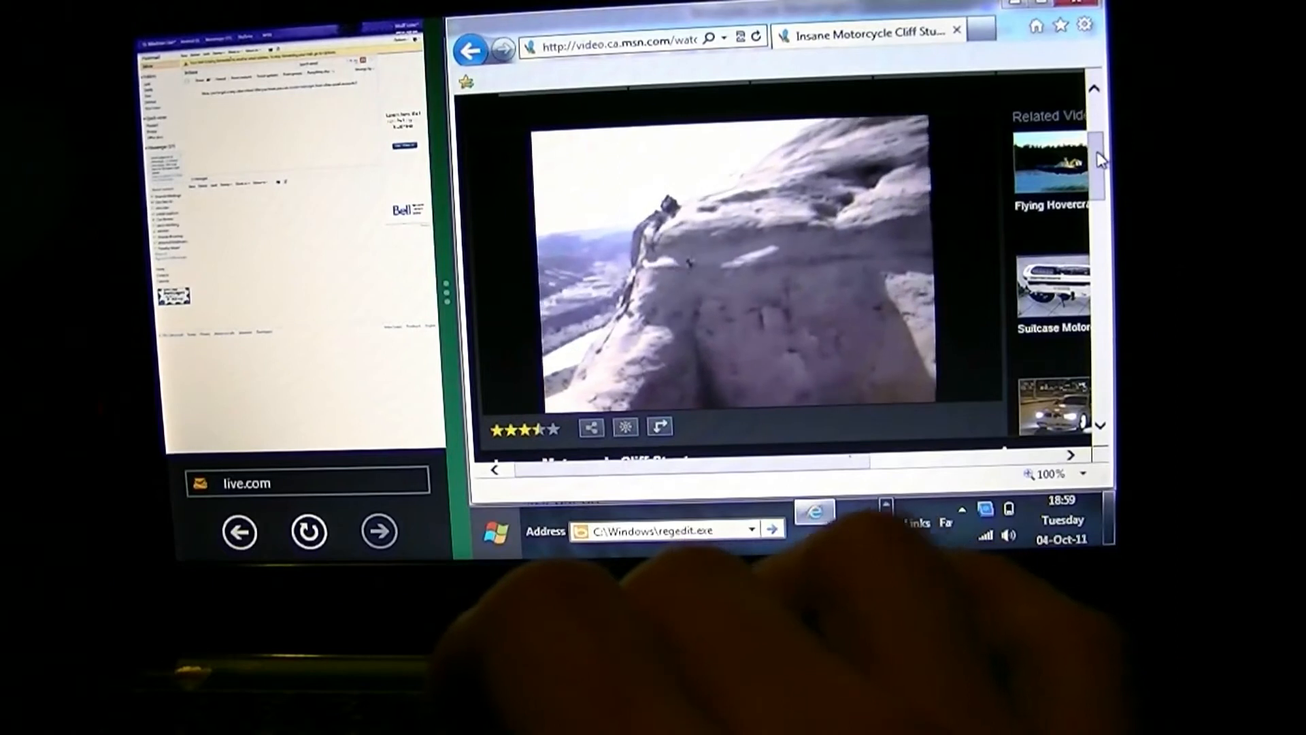
click(733, 267)
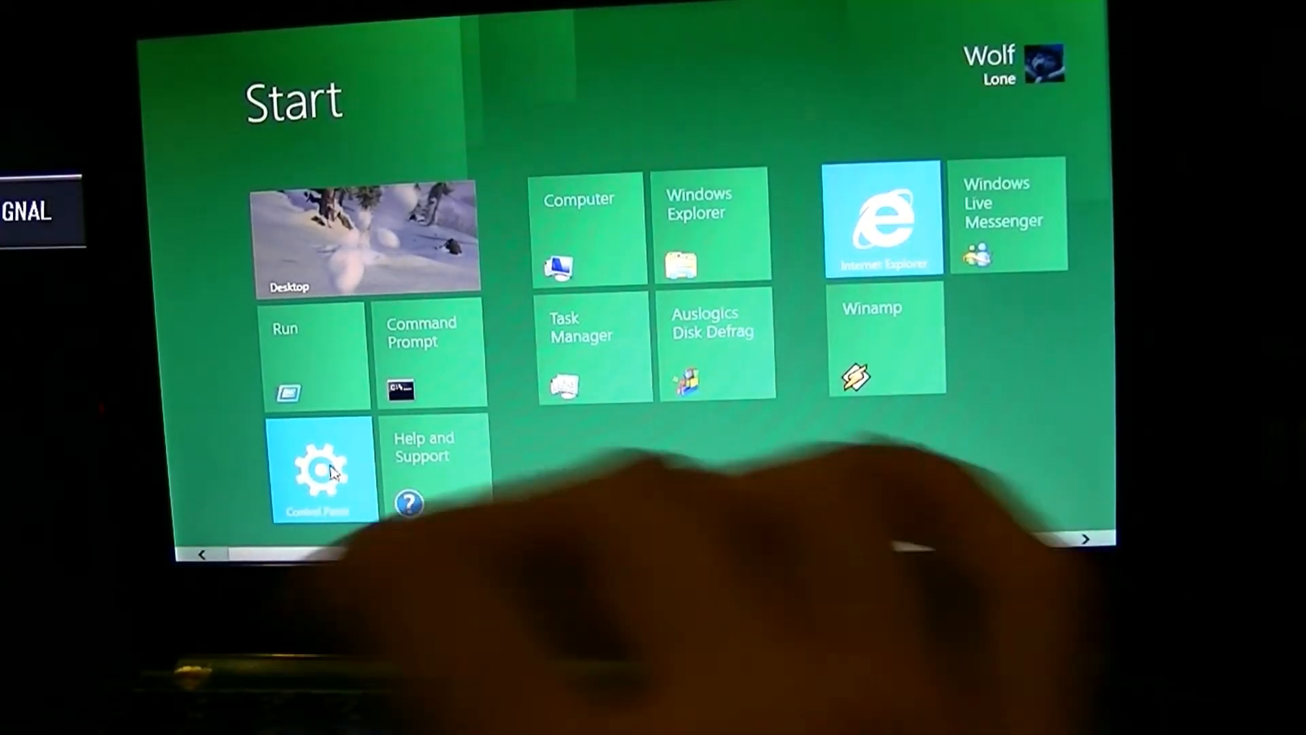
- Open PC settings from the Start screen beside the desktop video and go to Personalize's lock screen page
click(323, 467)
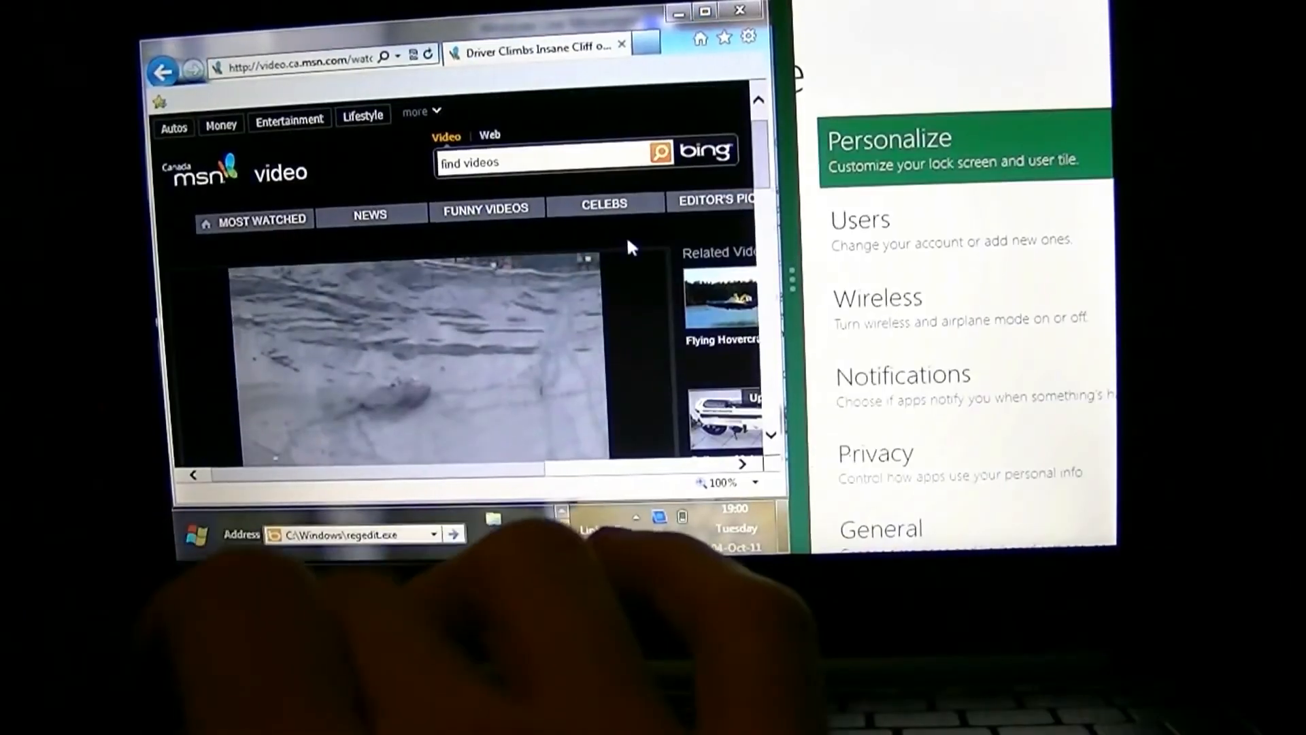
click(924, 150)
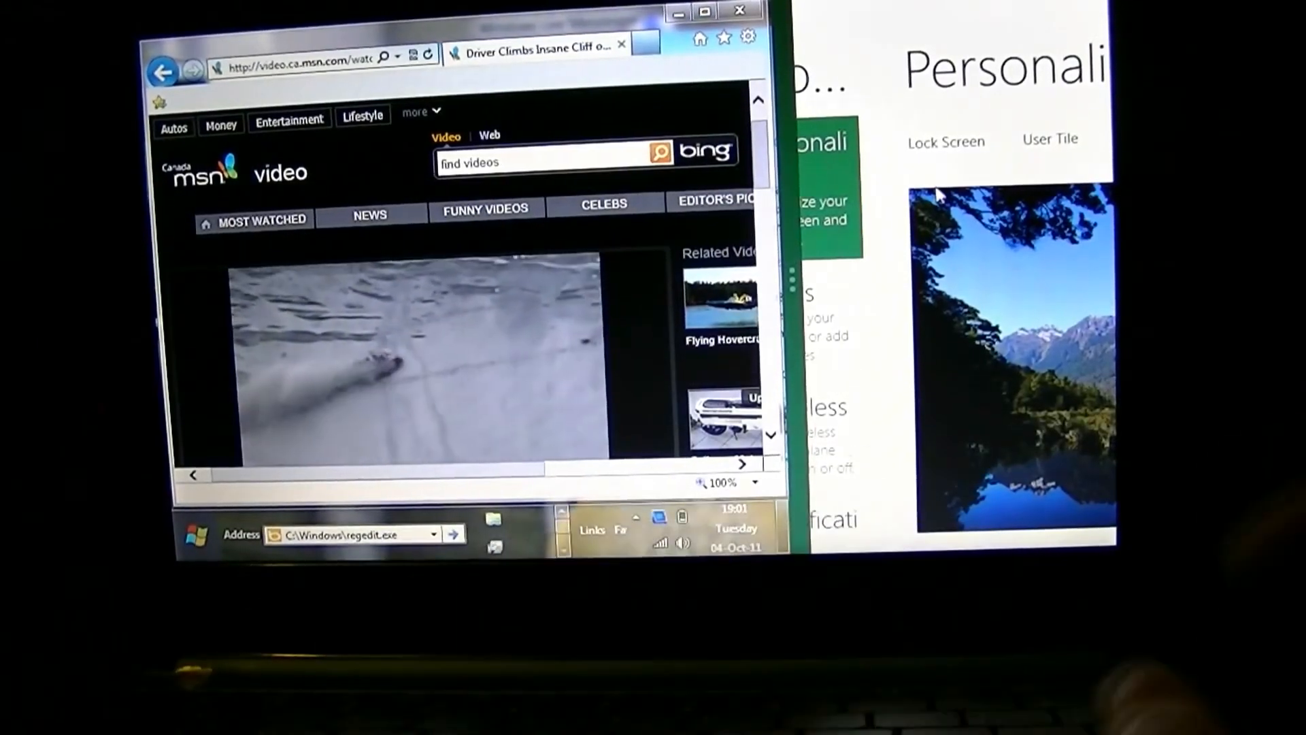